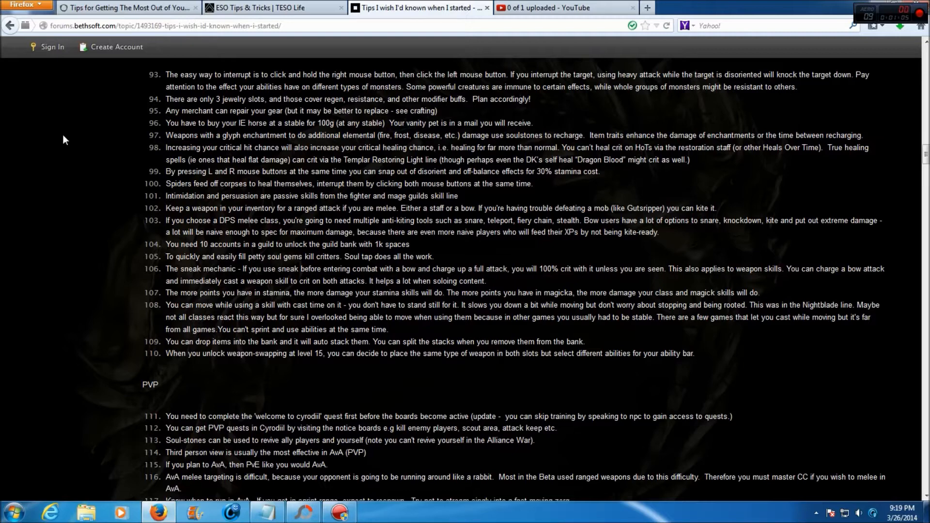
mouse_move(116, 147)
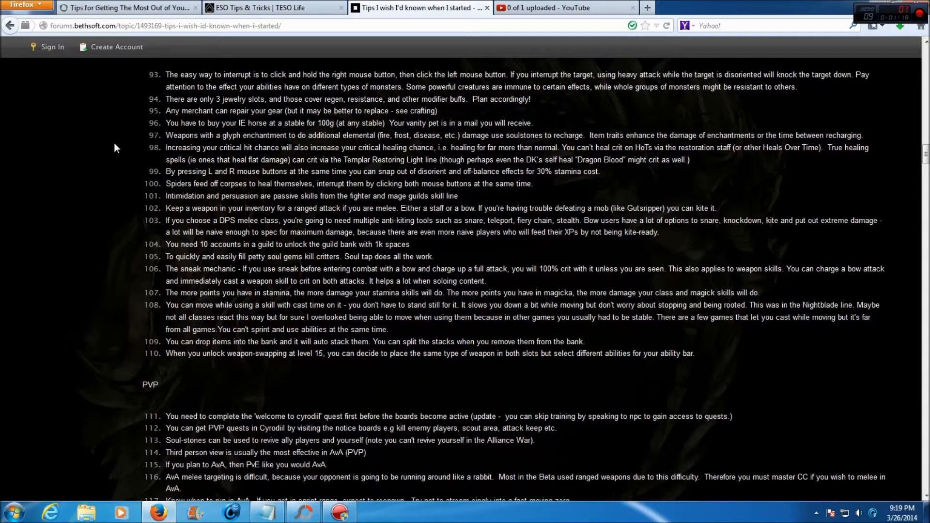
mouse_move(134, 149)
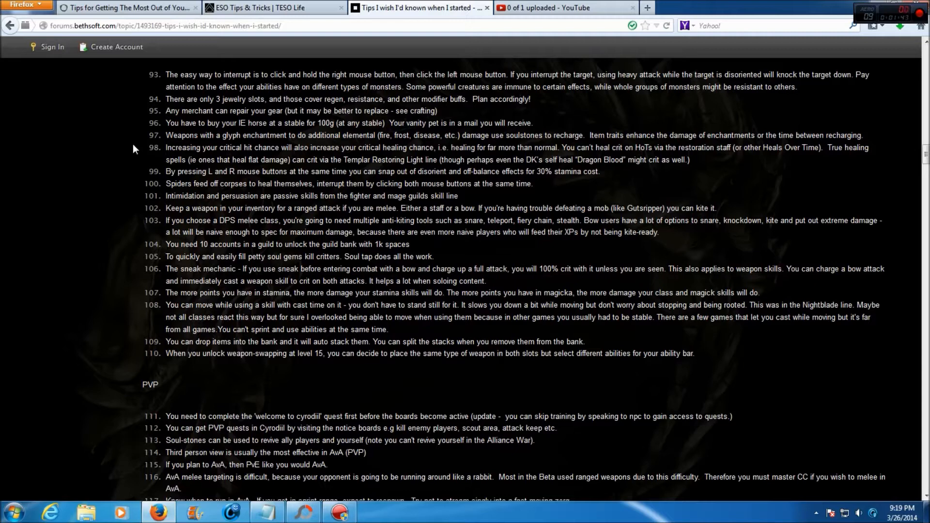
mouse_move(144, 172)
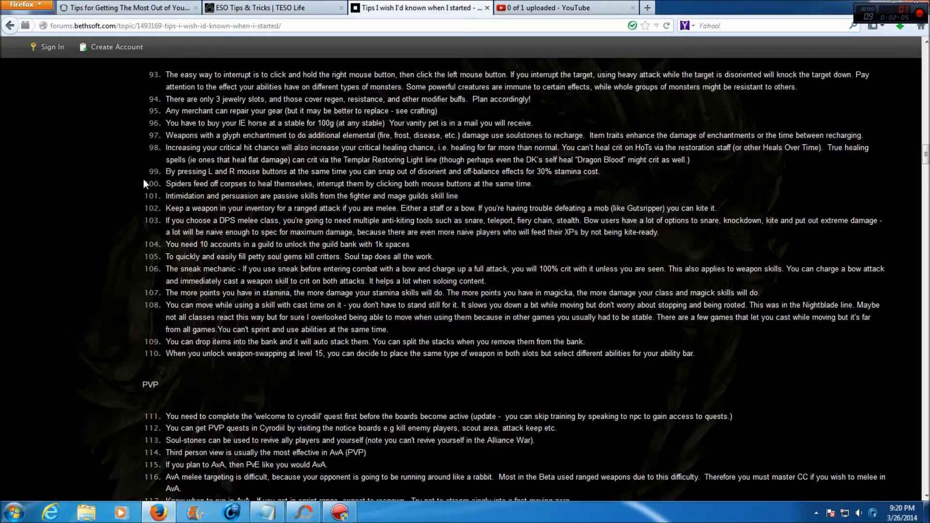
mouse_move(157, 199)
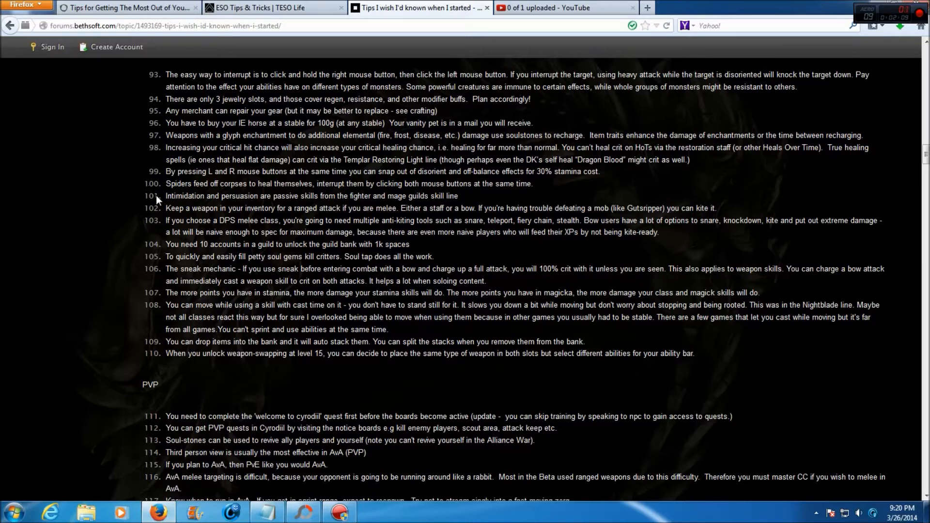
mouse_move(155, 200)
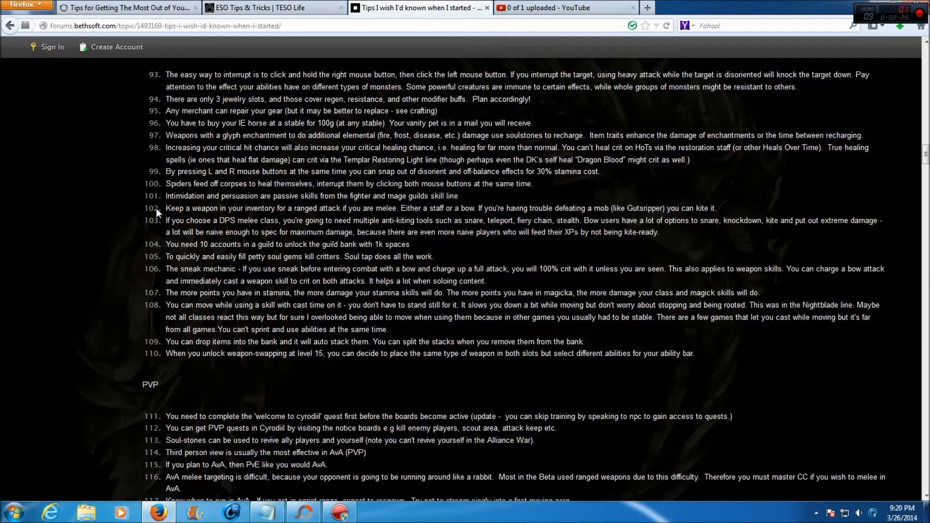
mouse_move(154, 224)
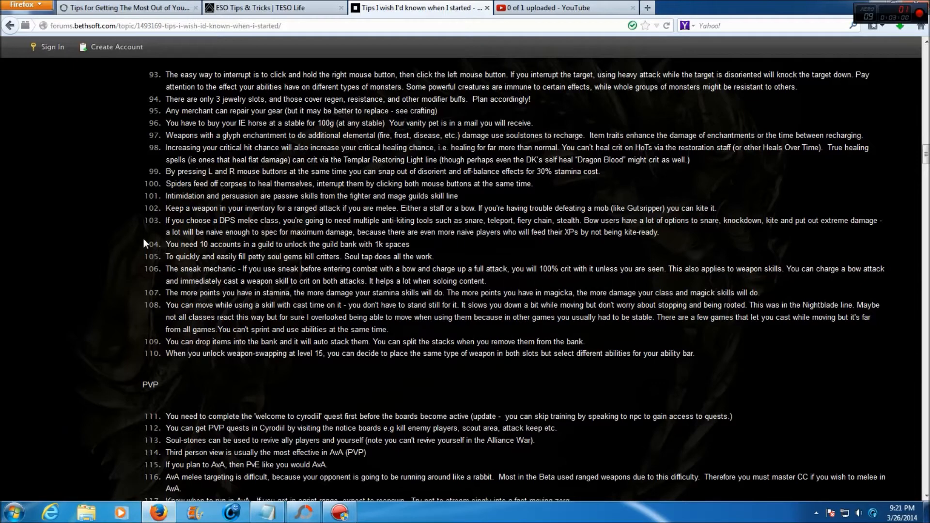
mouse_move(144, 247)
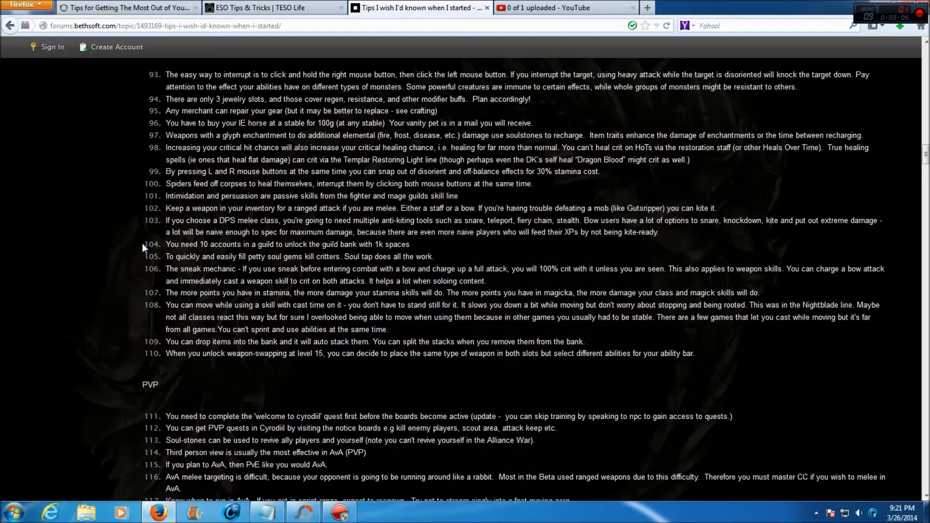
mouse_move(158, 259)
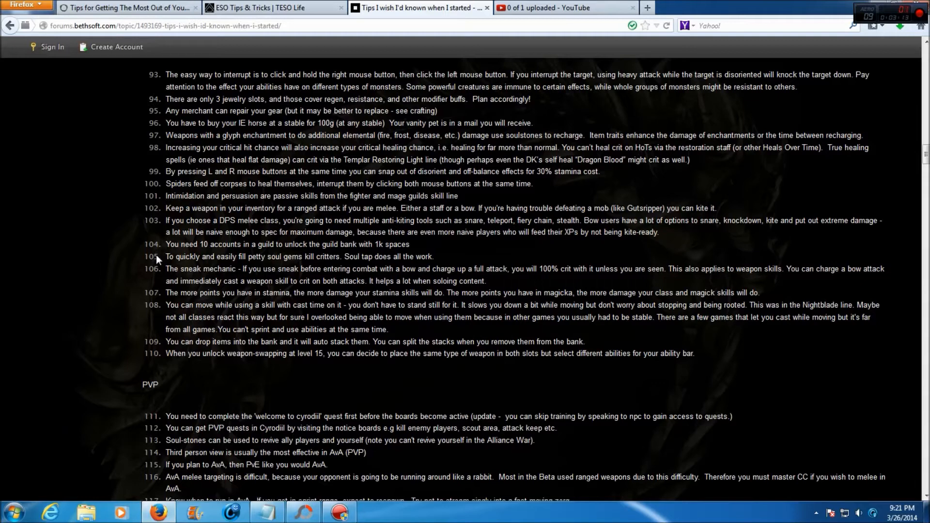
mouse_move(153, 264)
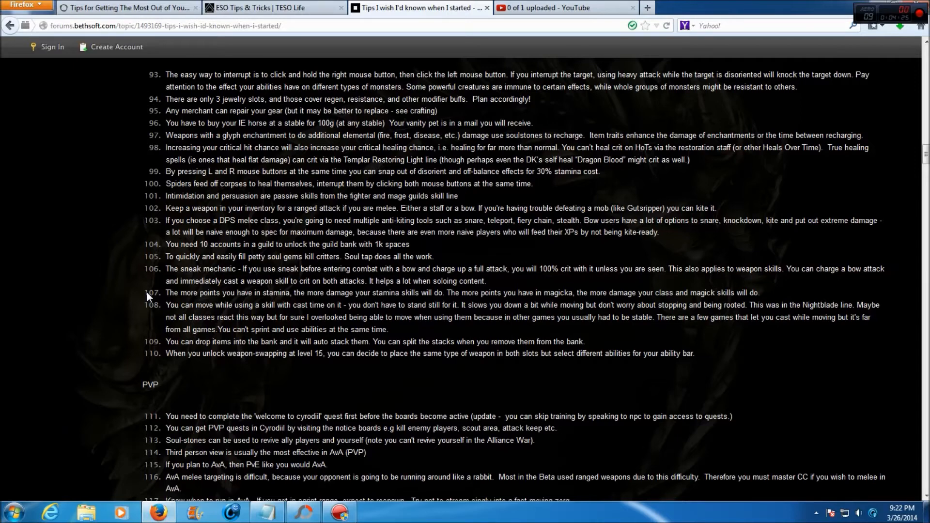
scroll(down, 3)
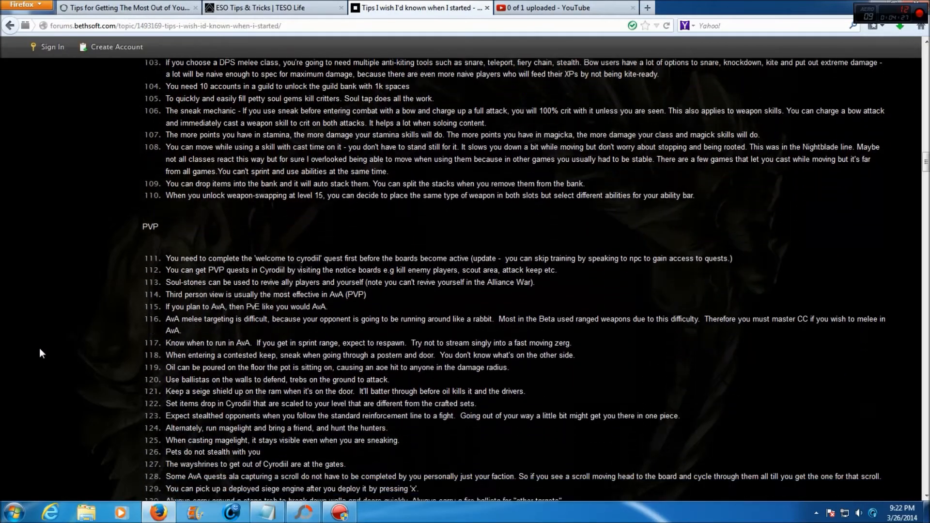
scroll(down, 3)
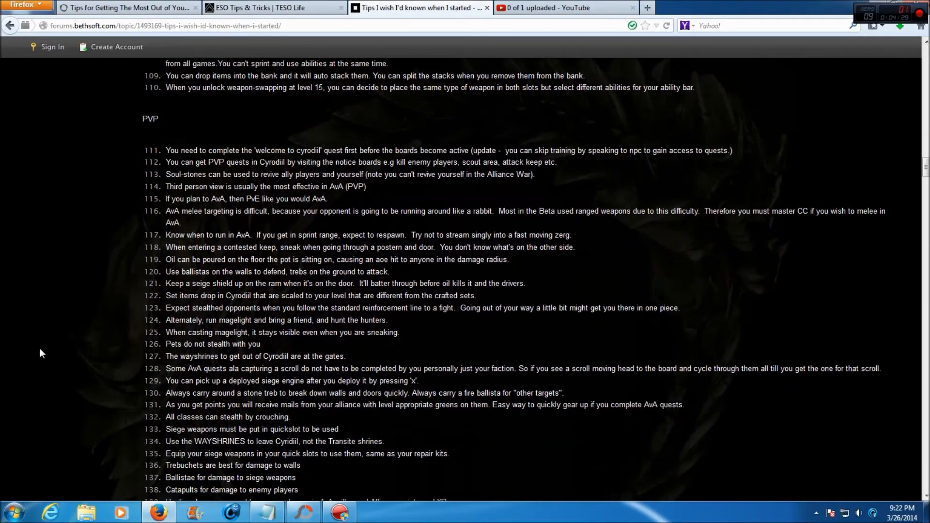
scroll(down, 3)
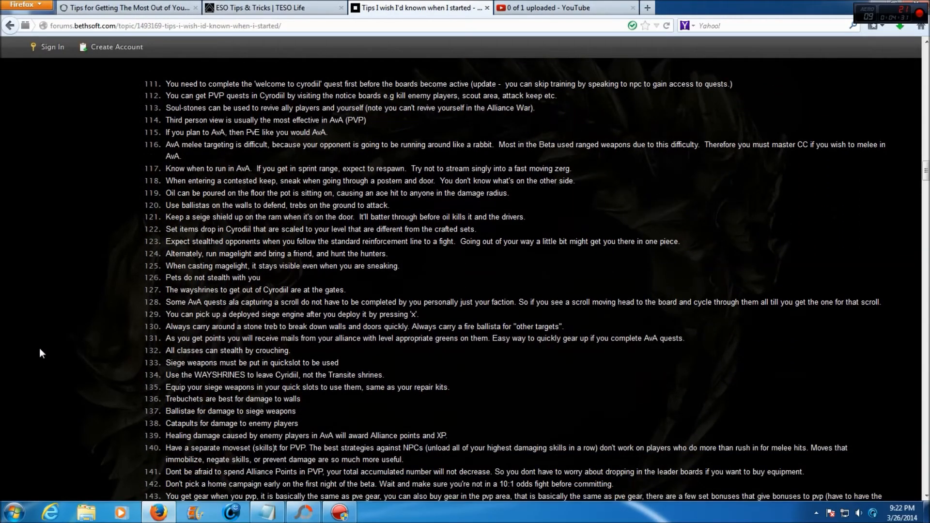